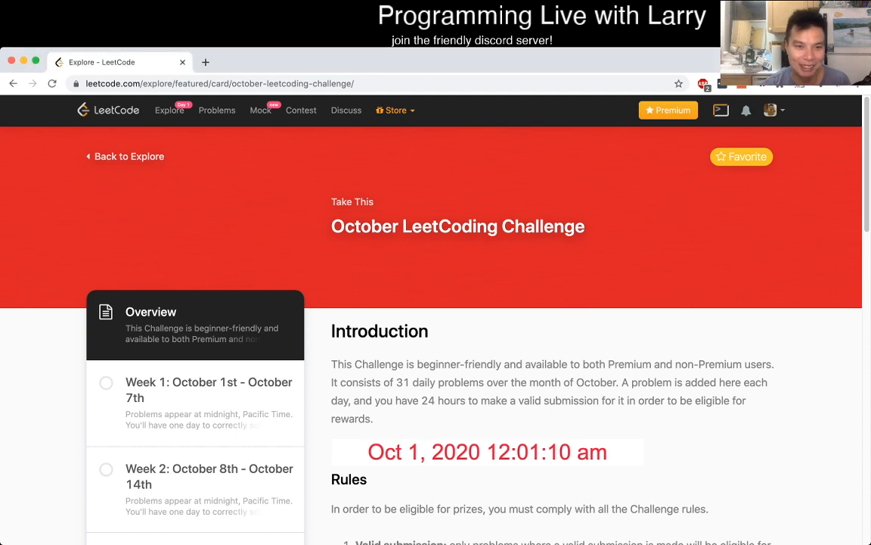
Open the Week 1 list of the October challenge and select Number of Recent Calls.
click(209, 390)
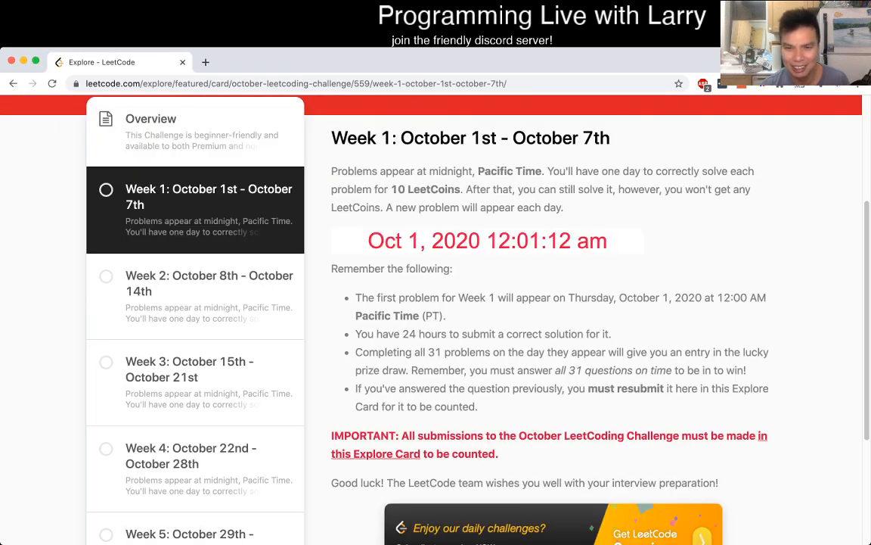
scroll(down, 3)
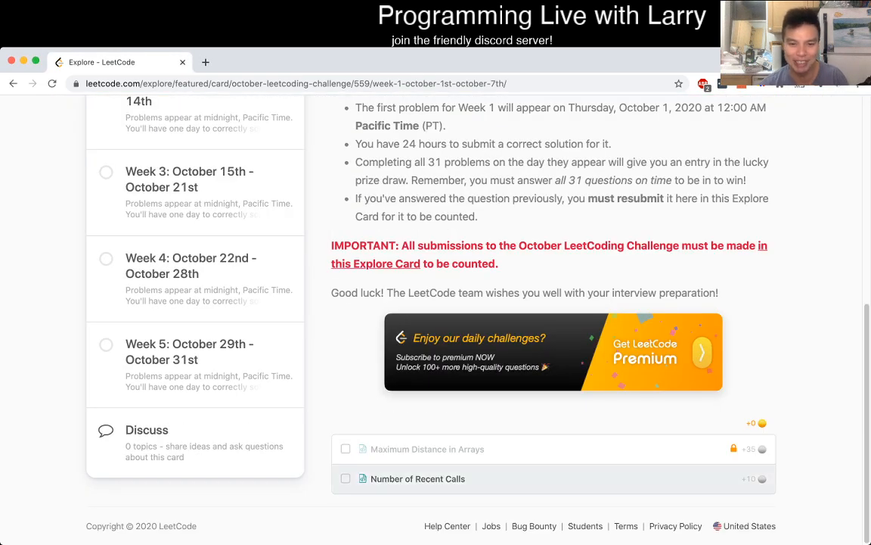
click(417, 478)
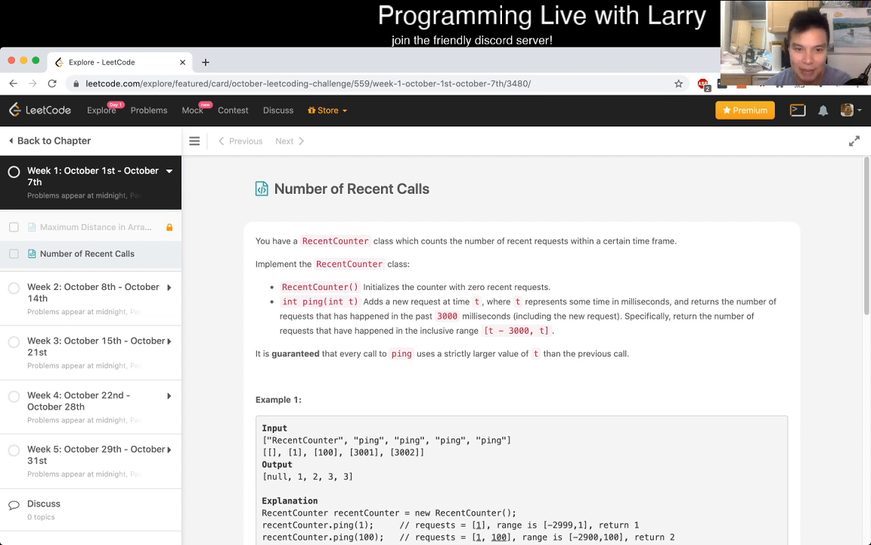
scroll(down, 3)
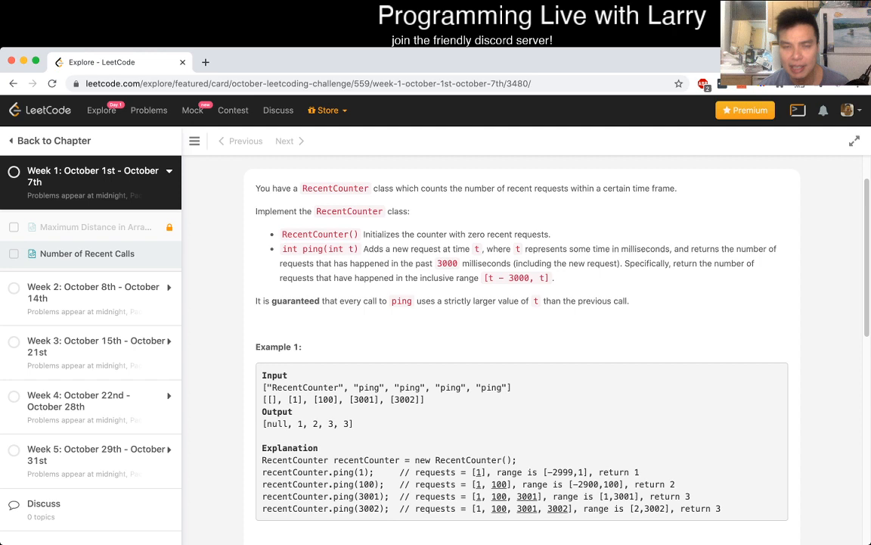
scroll(down, 3)
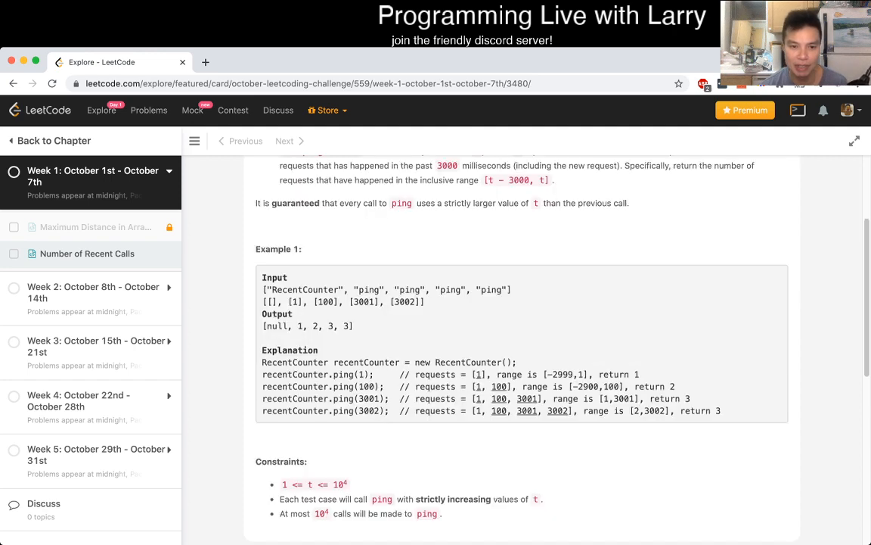
scroll(up, 3)
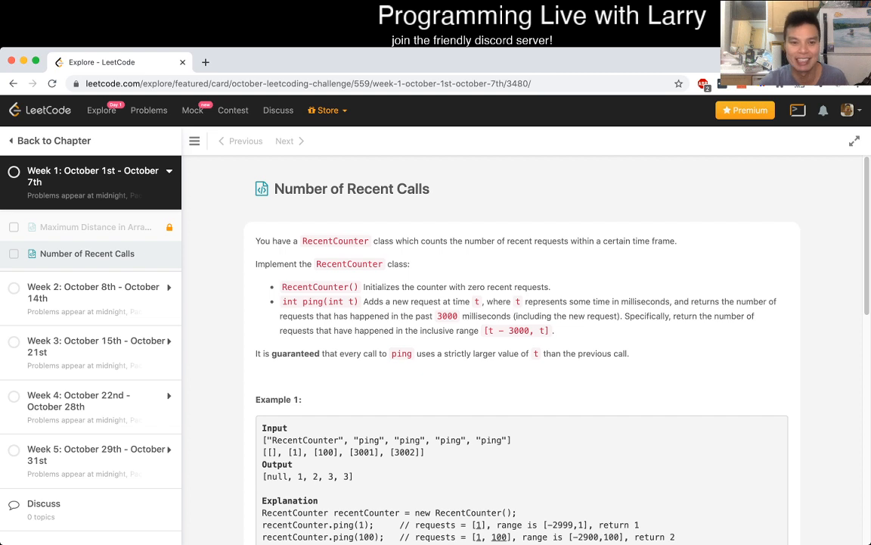
scroll(down, 3)
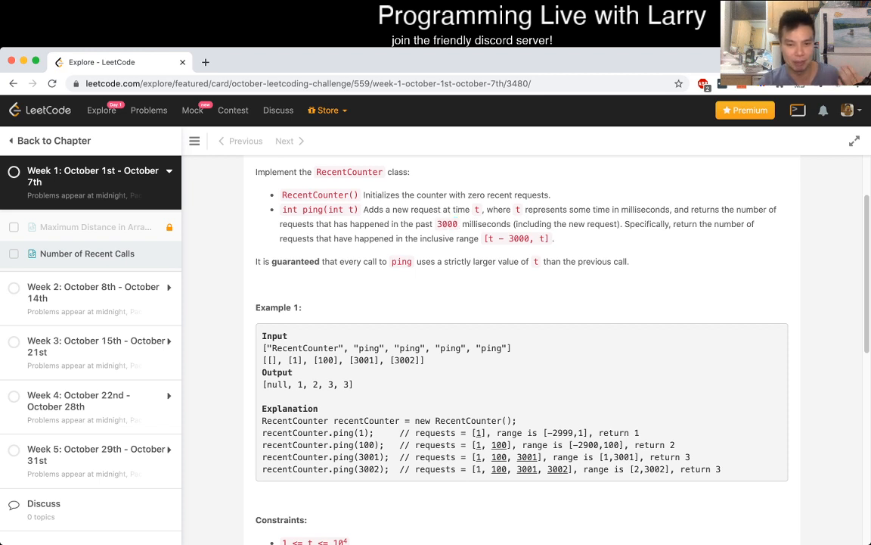
double_click(557, 469)
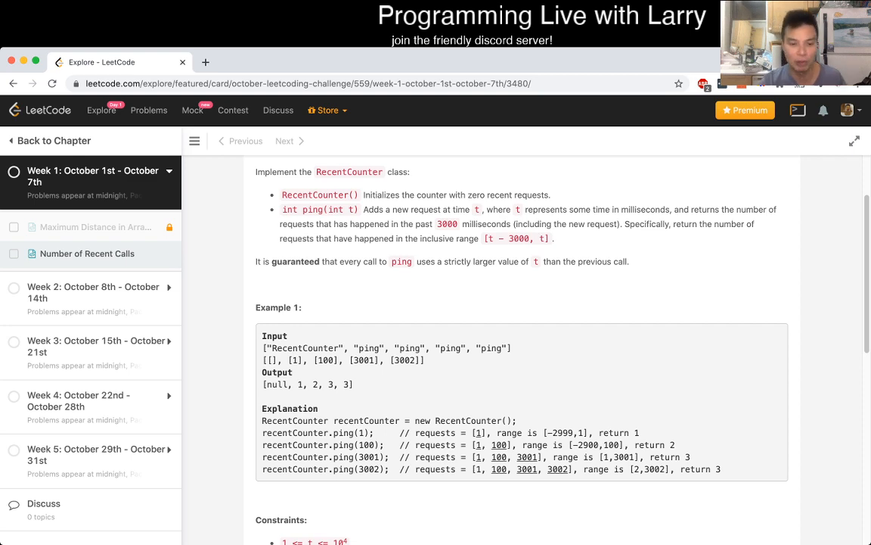
scroll(down, 3)
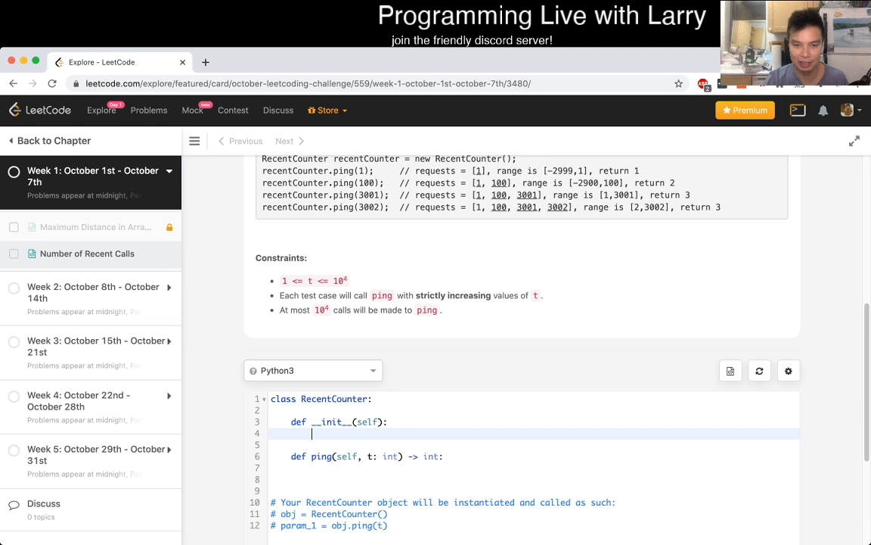
Code a self.queue deque, append t in ping, and loop checking queue[0] against t - 3000.
text(self.queue = collections.deque()
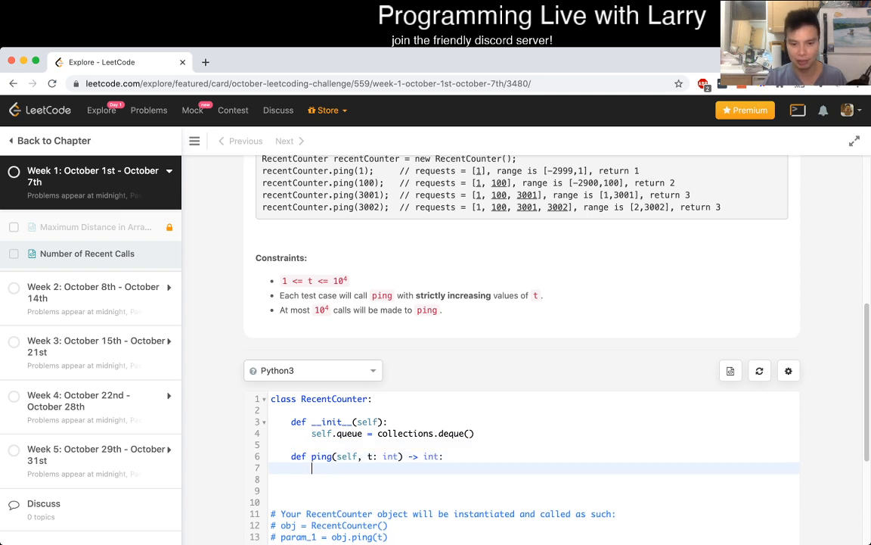
text(self.queue.append(t))
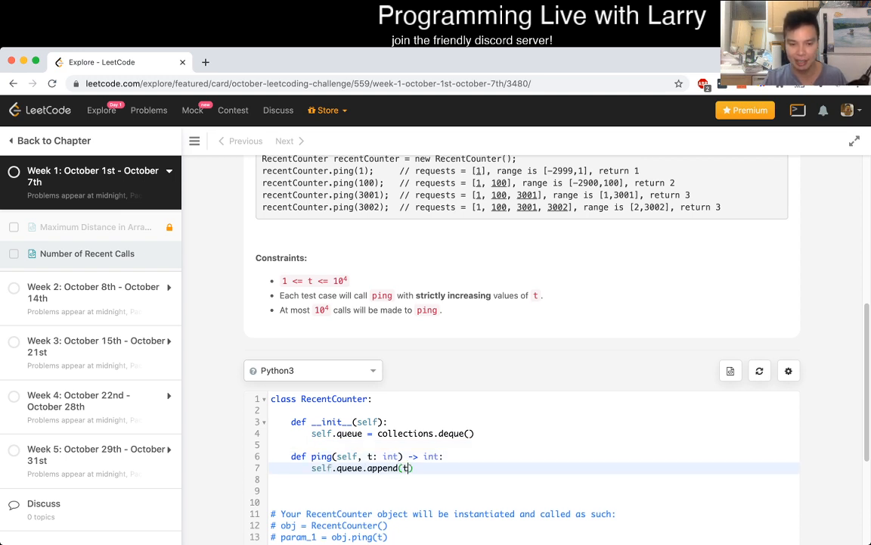
text(while se)
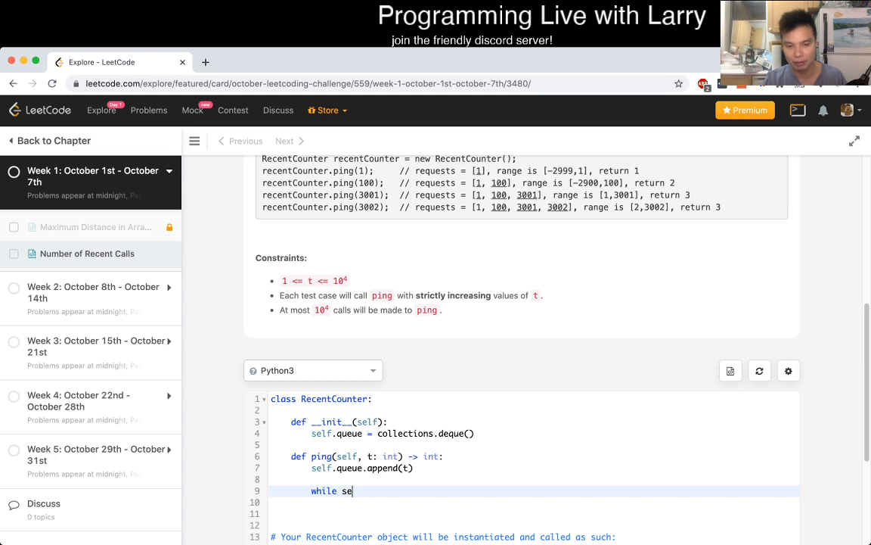
text(len())
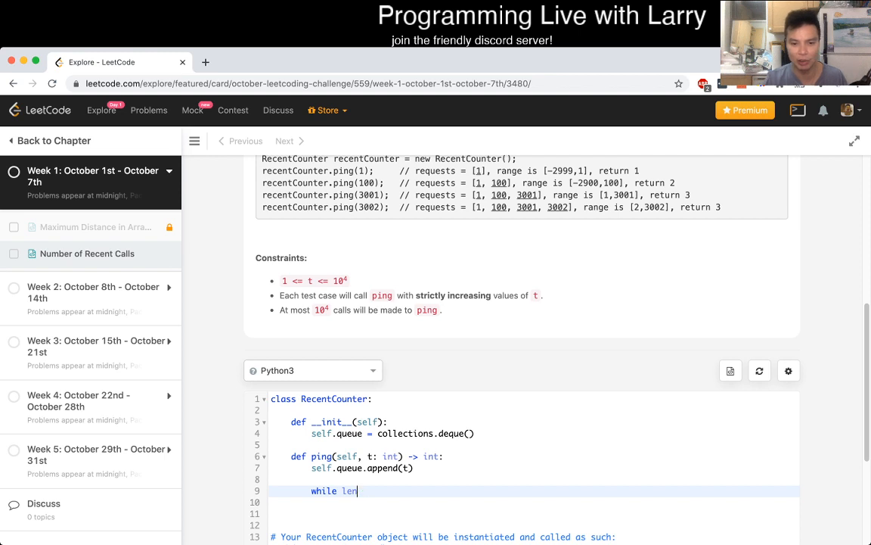
text(self.queu)
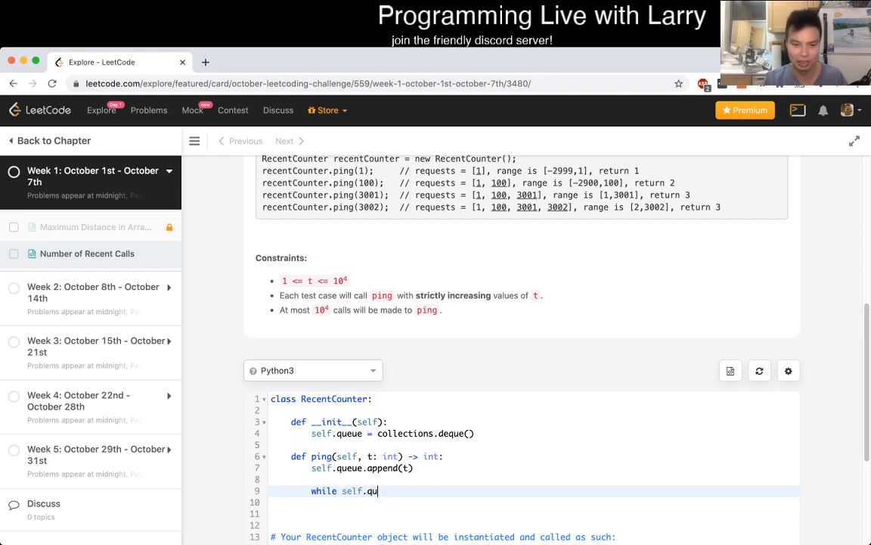
text(eue[])
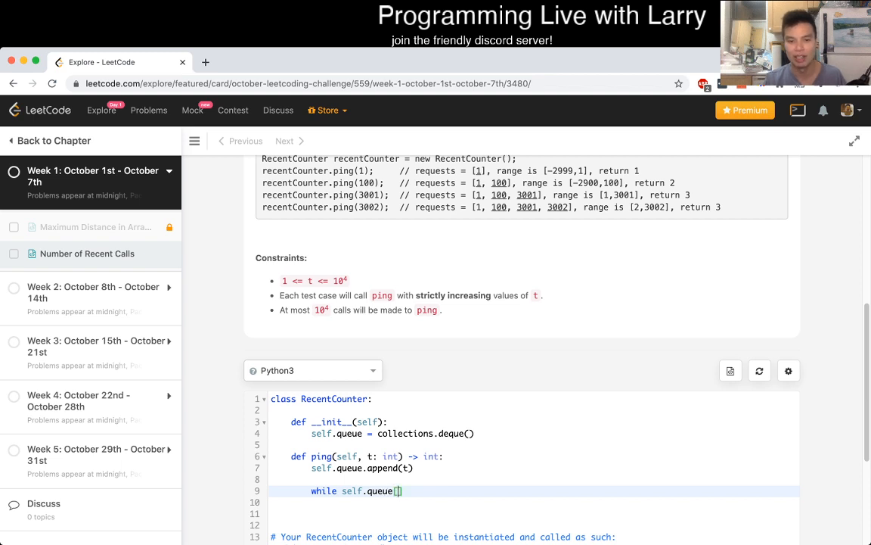
text(0)
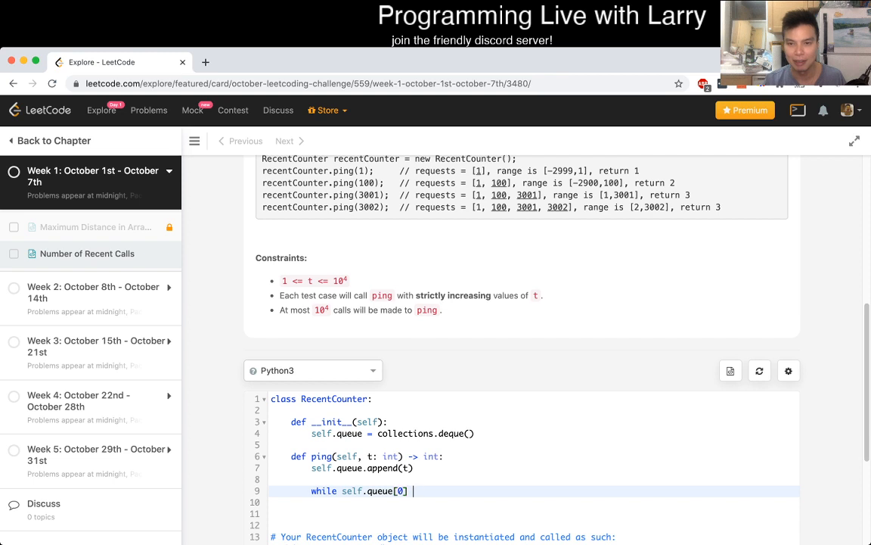
text(- 3000 >)
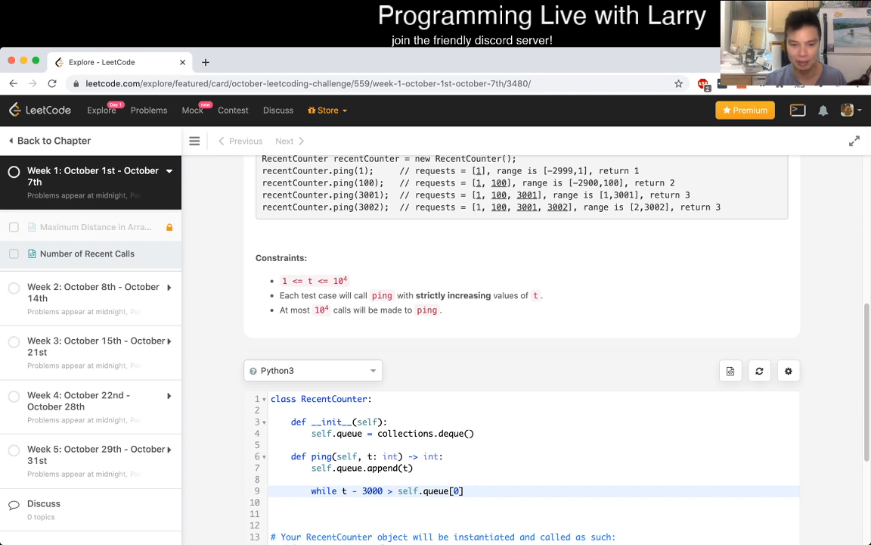
text(self.queue.pope)
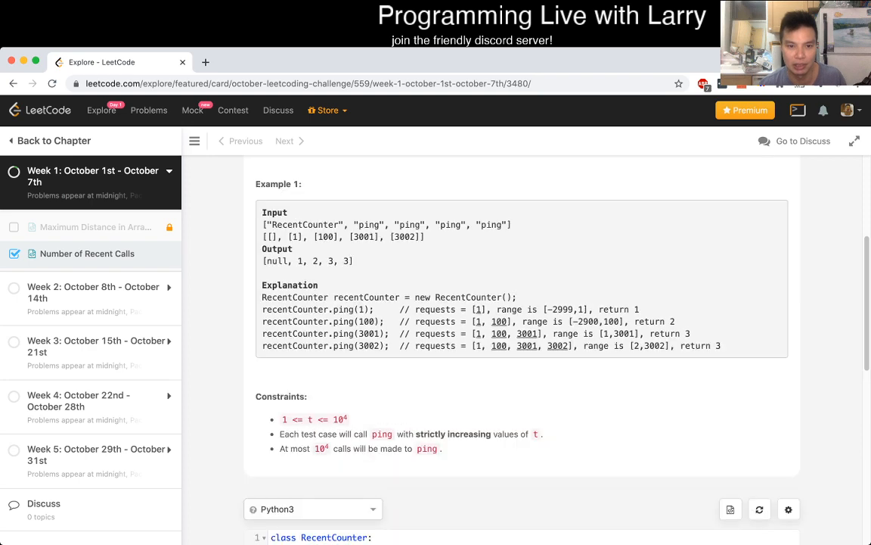
scroll(up, 3)
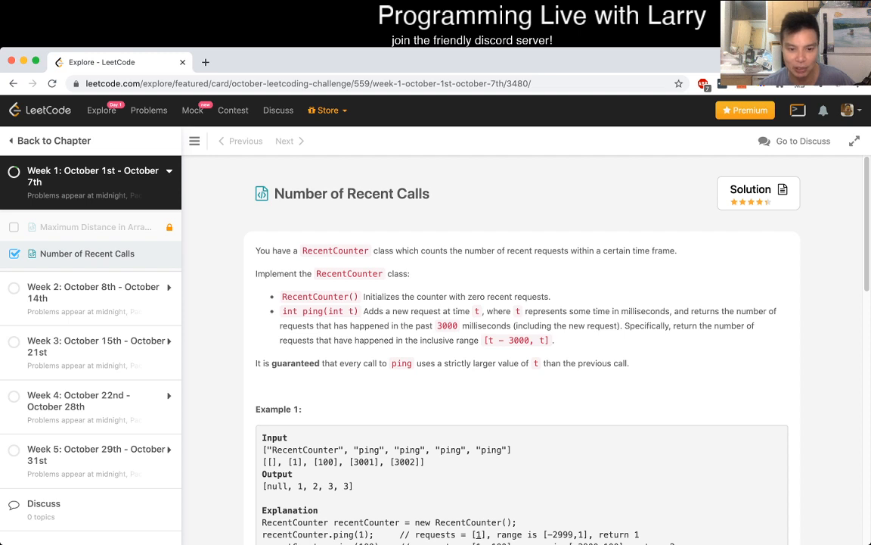
scroll(down, 3)
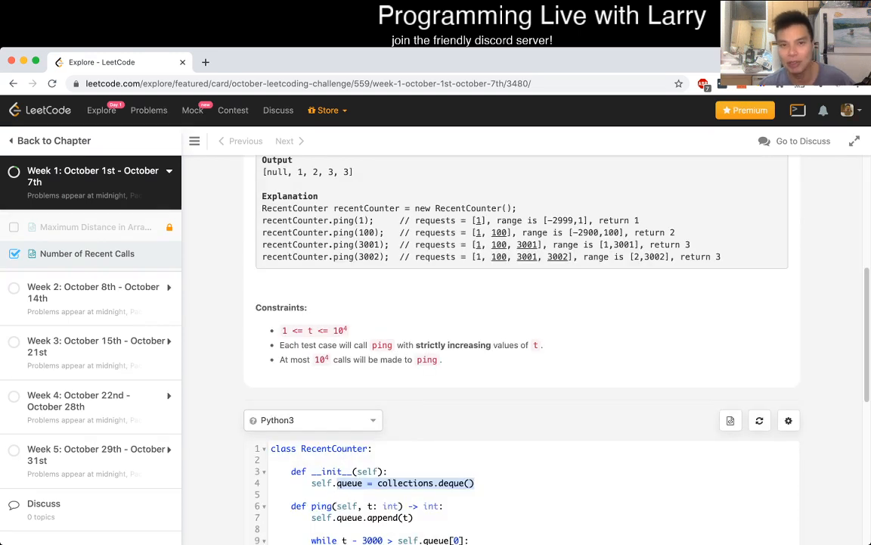